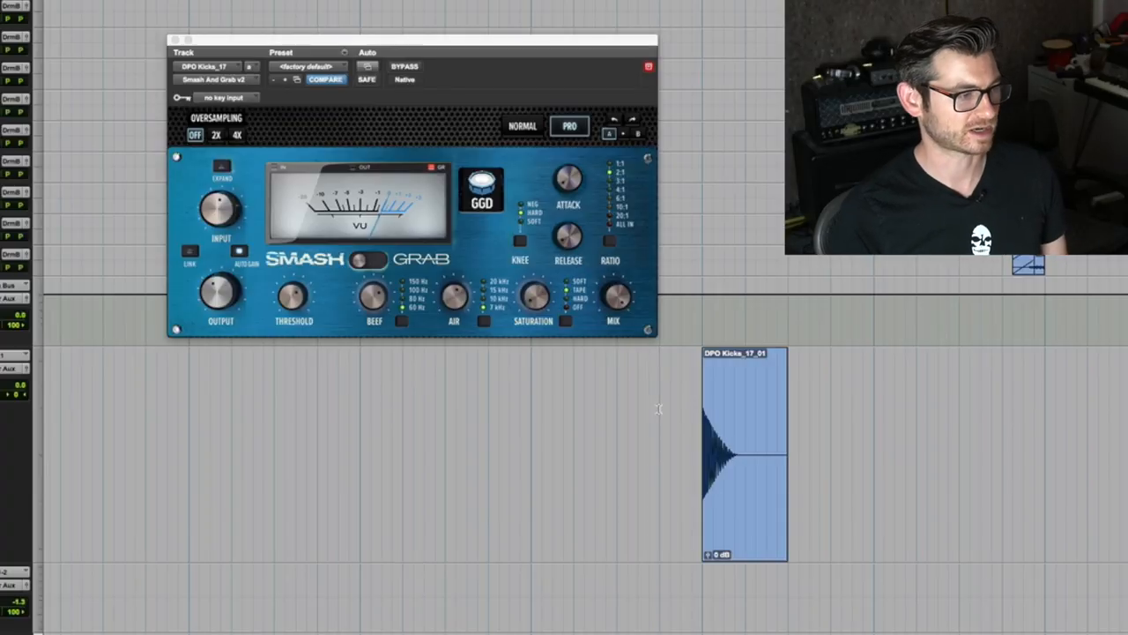
mouse_move(876, 422)
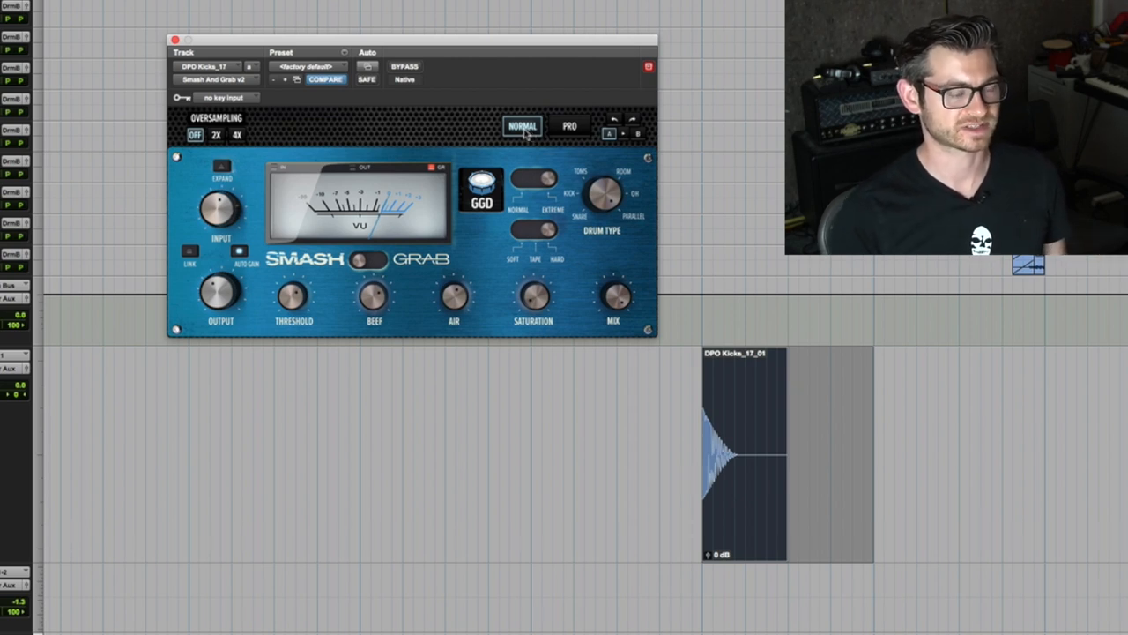
mouse_move(591, 225)
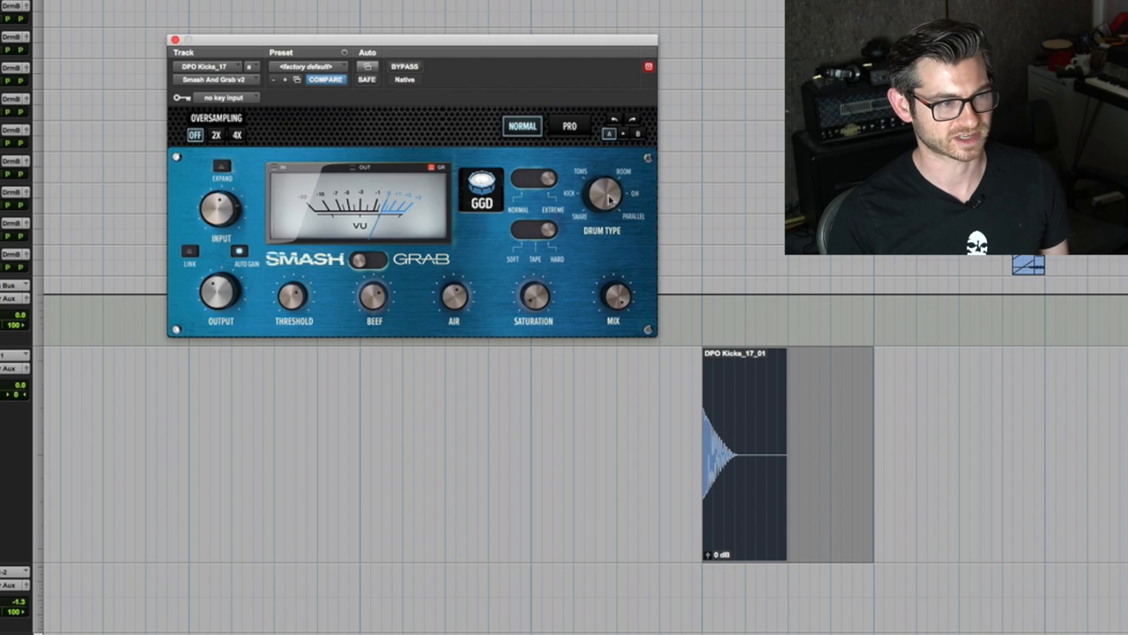
mouse_move(595, 244)
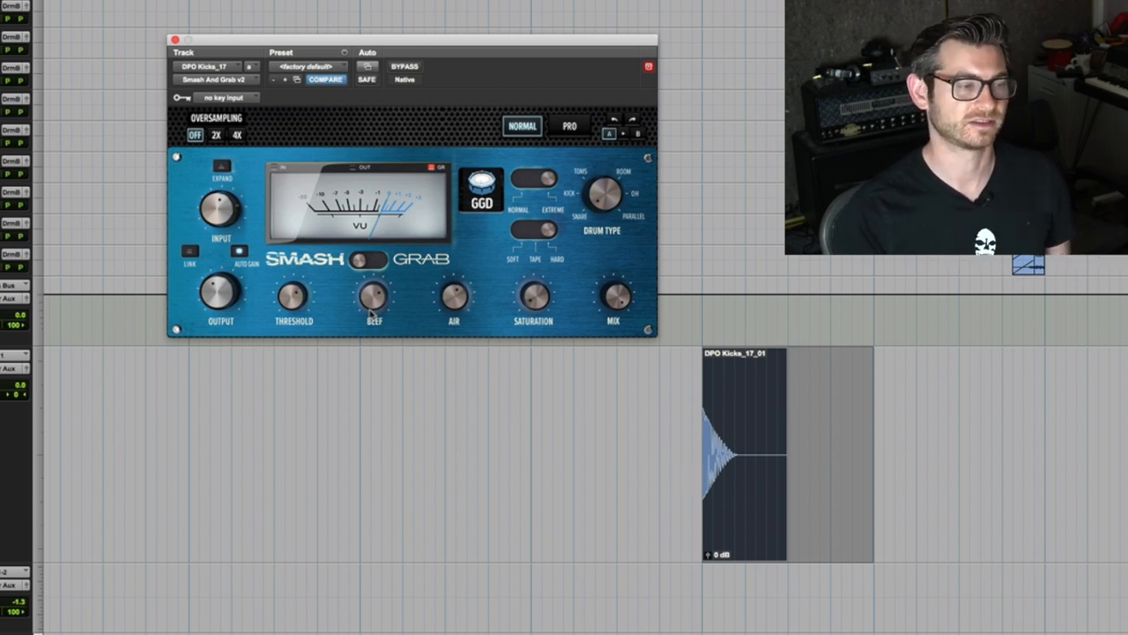
mouse_move(454, 308)
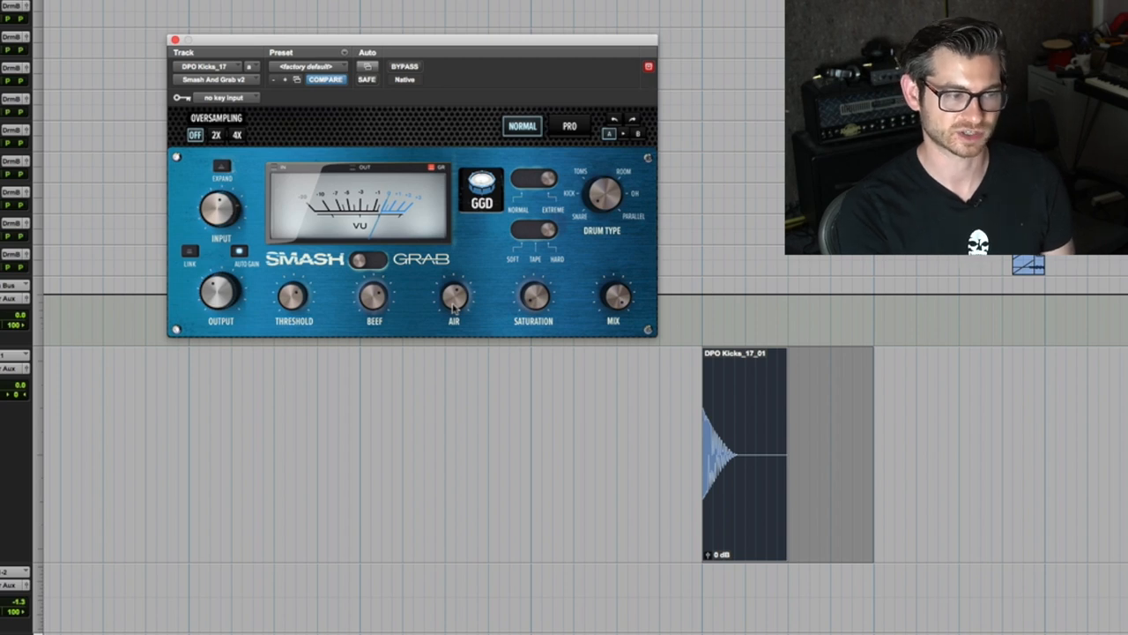
mouse_move(525, 267)
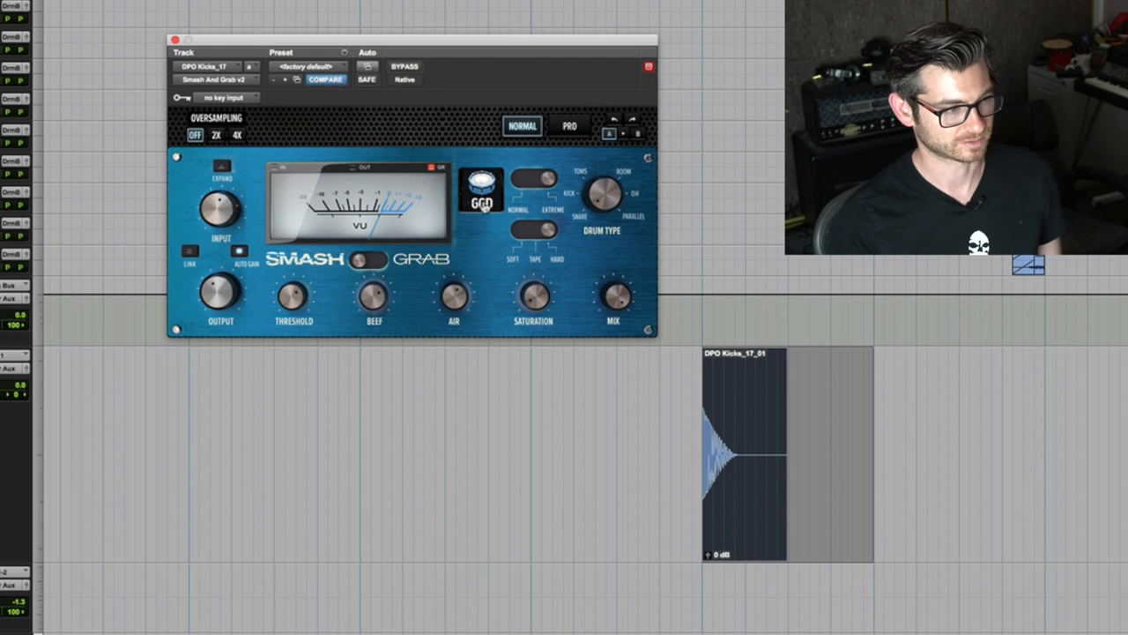
- Drop Smash & Grab's threshold to -64 dB, listen, then raise it back to a moderate level
click(569, 125)
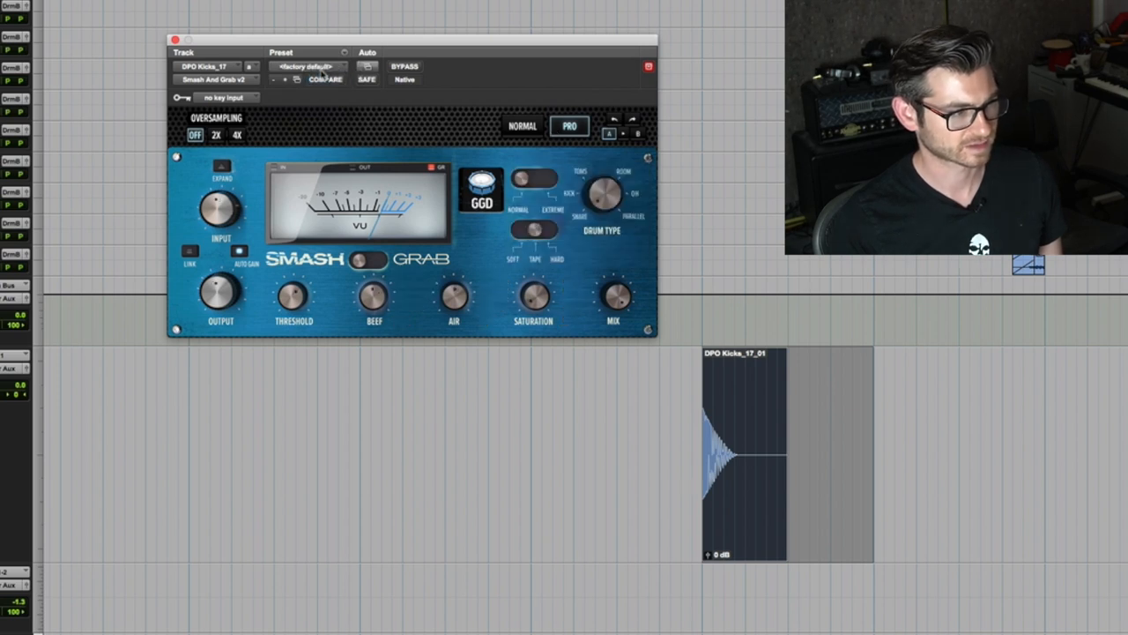
mouse_move(415, 289)
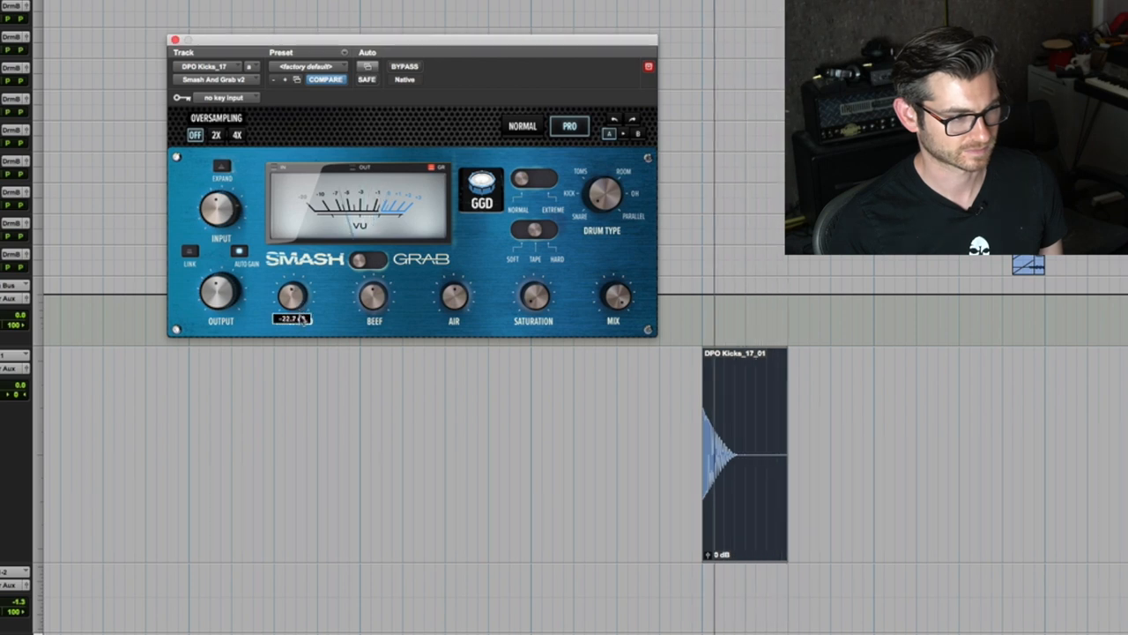
drag(293, 295, 293, 322)
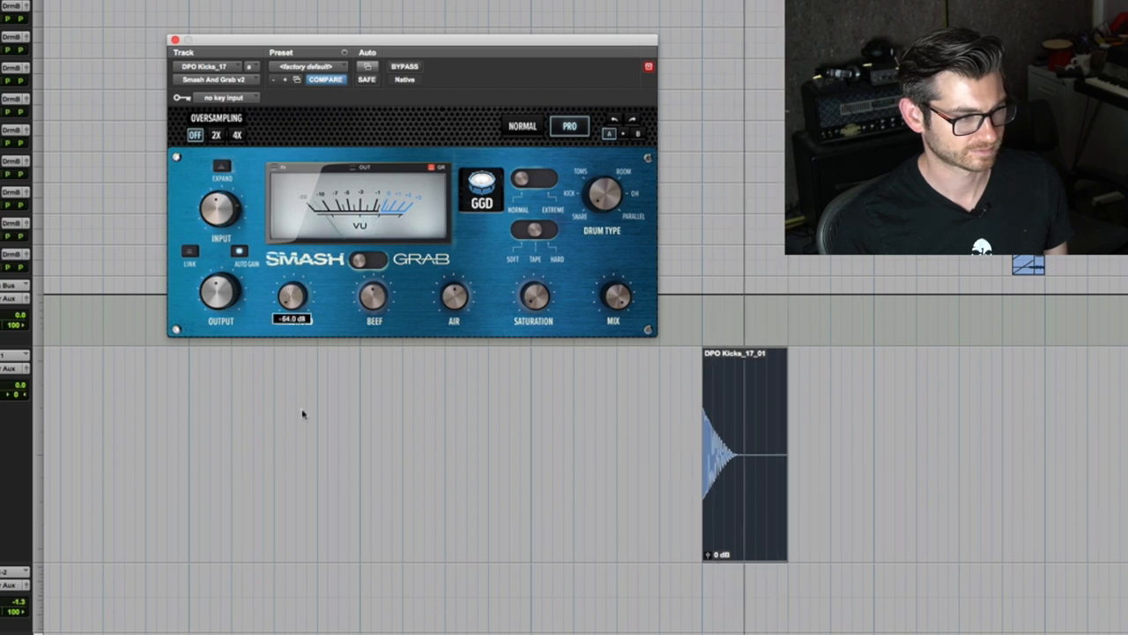
drag(292, 291, 291, 264)
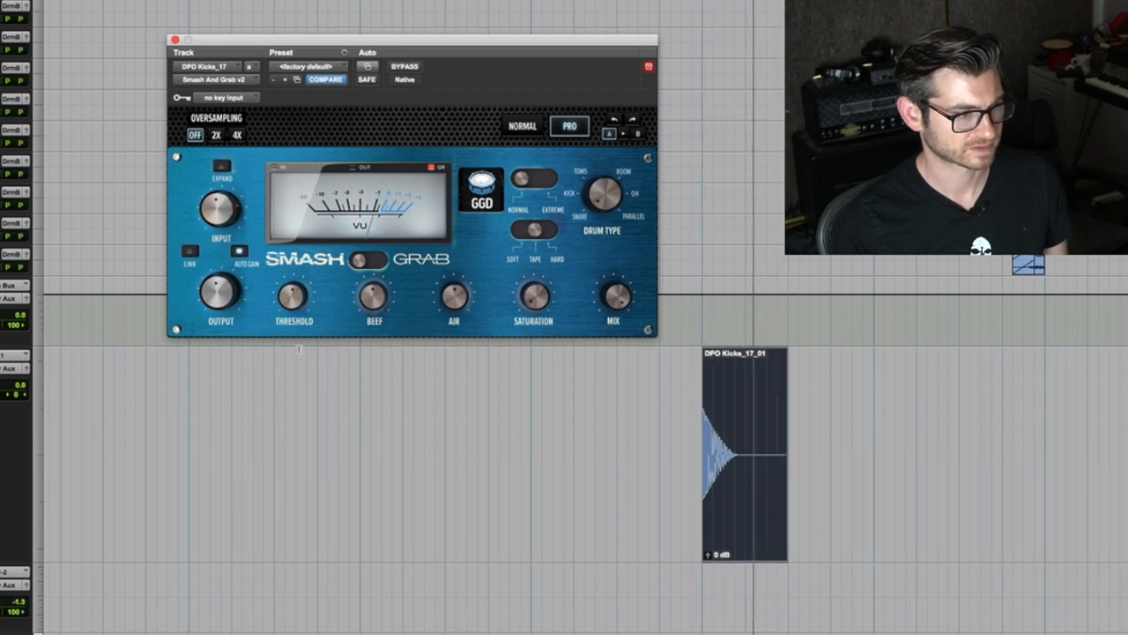
mouse_move(415, 296)
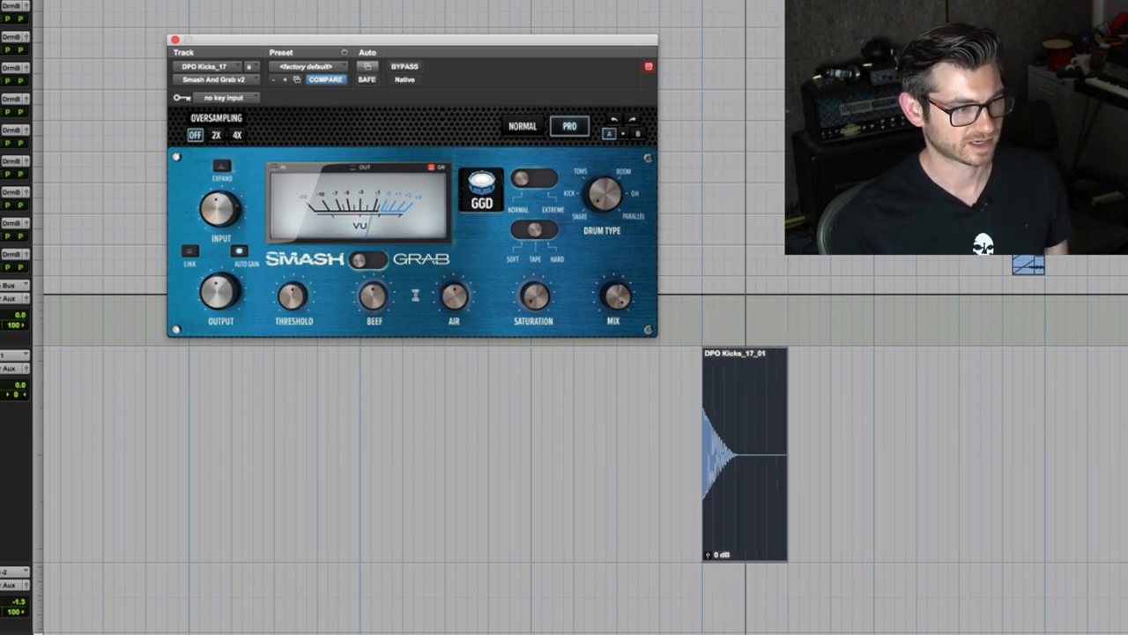
- Show Smash & Grab's Pro layout with attack, release, knee, ratio and frequency controls
click(569, 125)
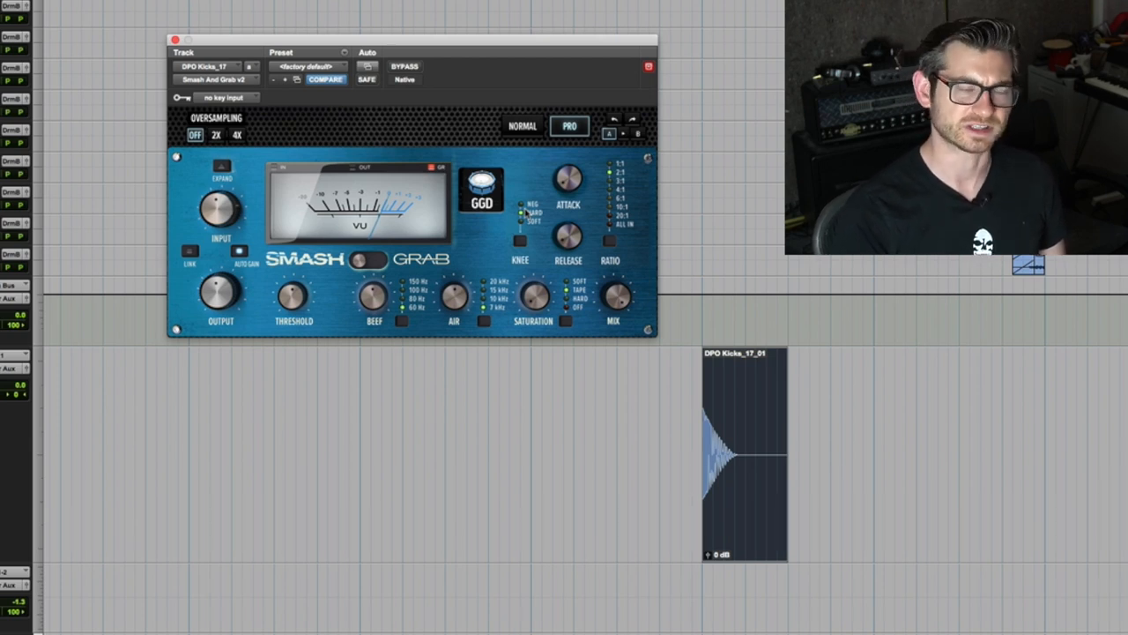
mouse_move(373, 295)
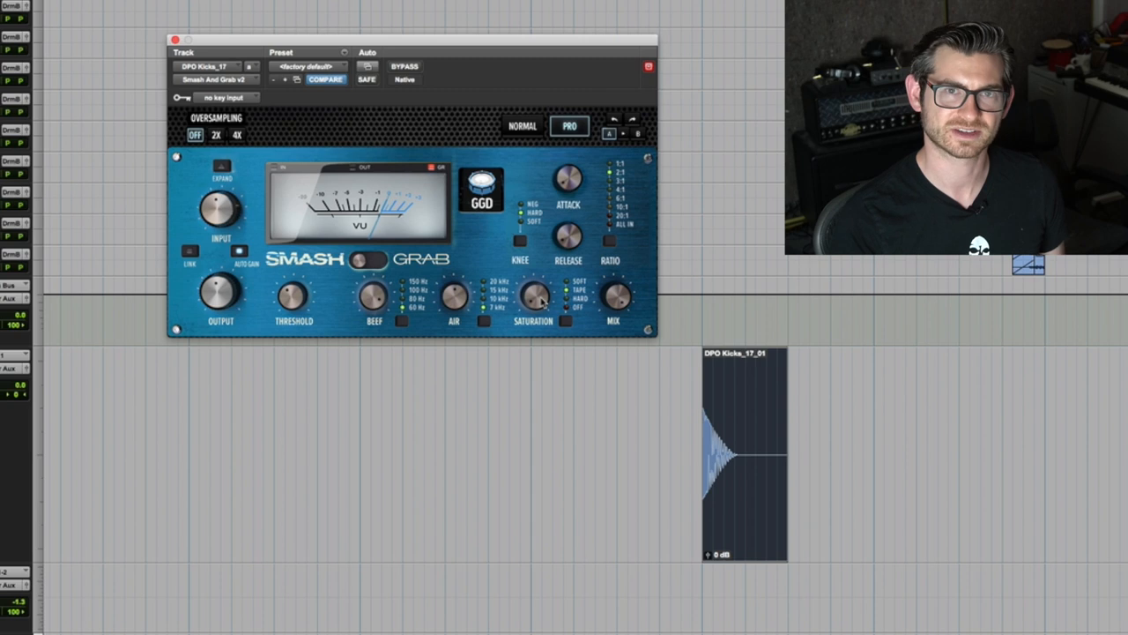
mouse_move(560, 300)
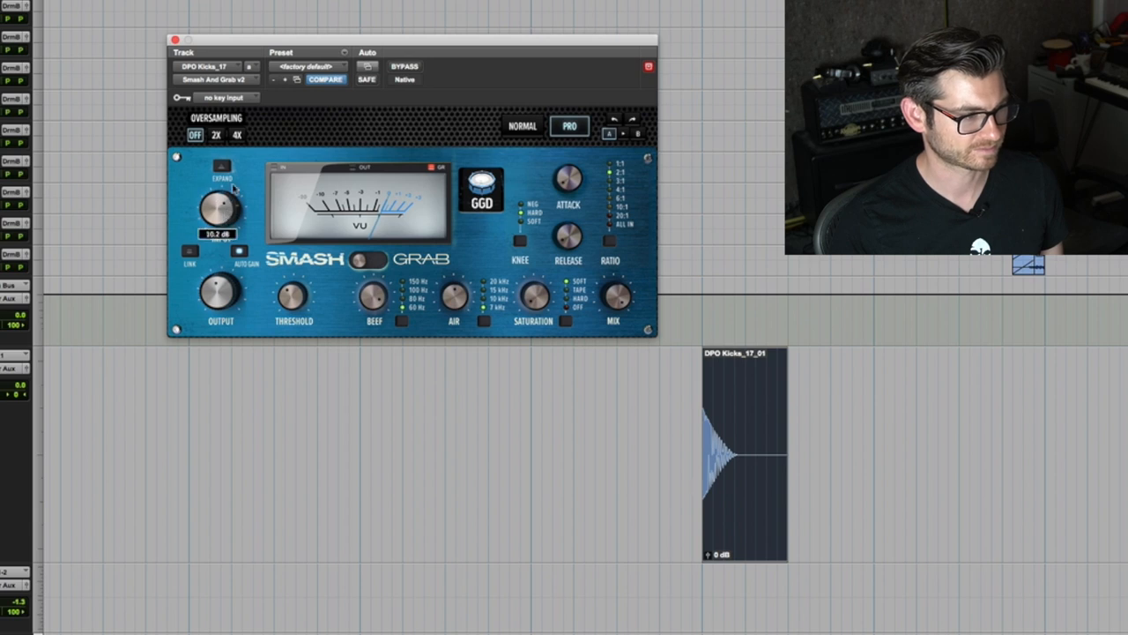
- Turn the kick's Smash & Grab Input knob up to 10.2 dB
drag(221, 207, 221, 185)
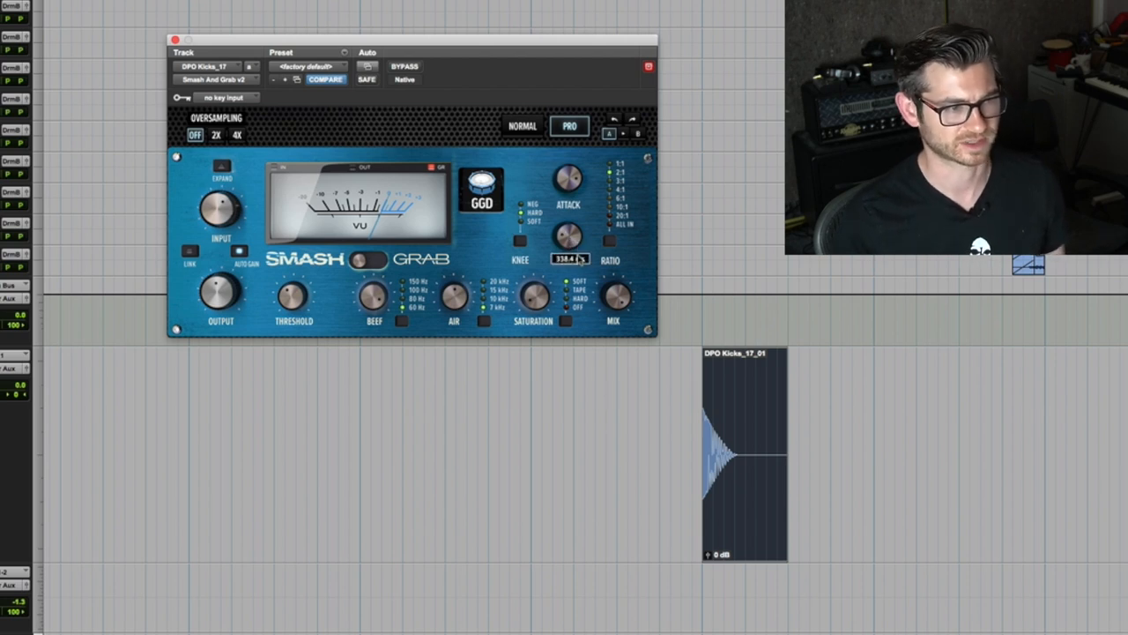
- Adjust the Smash & Grab Release knob to lengthen the release time
drag(569, 236, 569, 256)
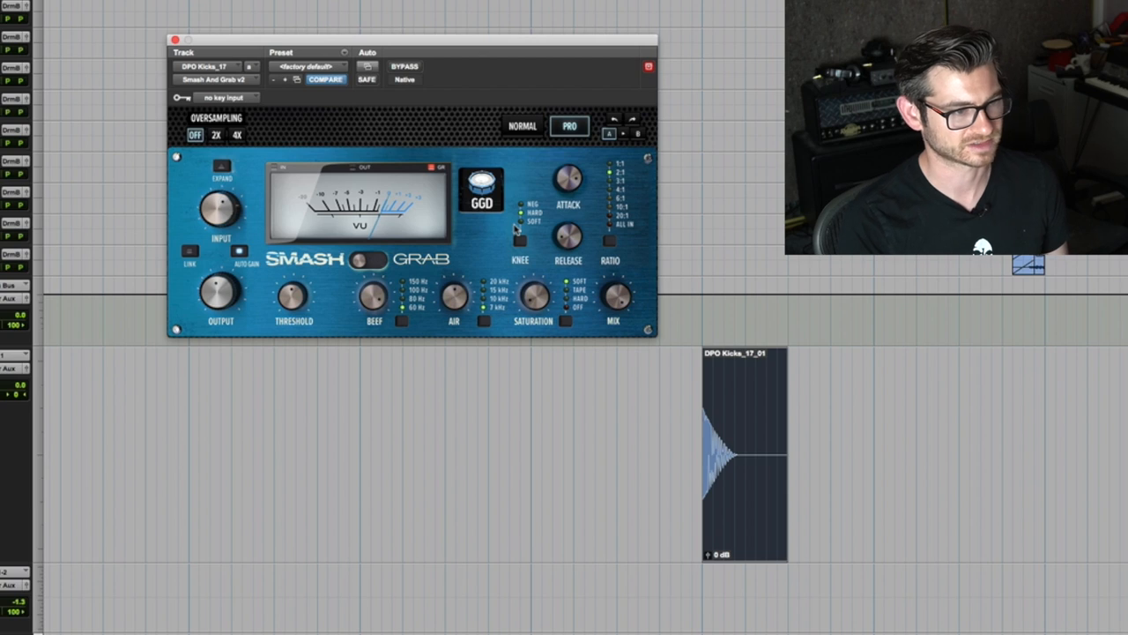
mouse_move(622, 194)
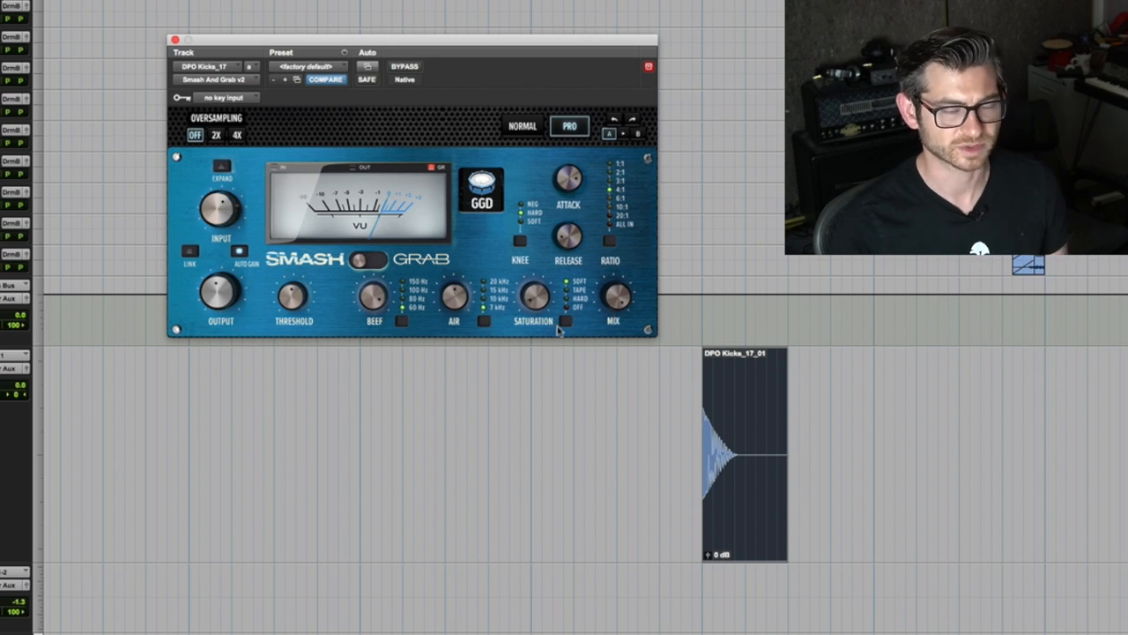
- Flip the Smash/Grab toggle so the kick compressor runs in red Grab mode
click(366, 259)
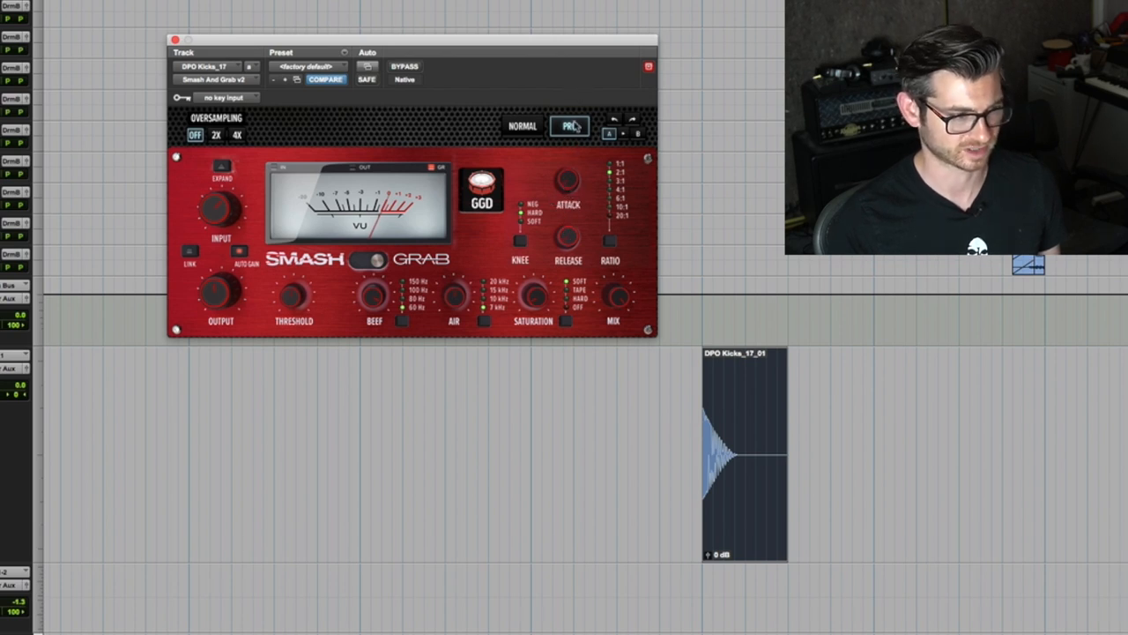
- Use the PRO button in the Smash & Grab header while comparing the two modes
click(570, 125)
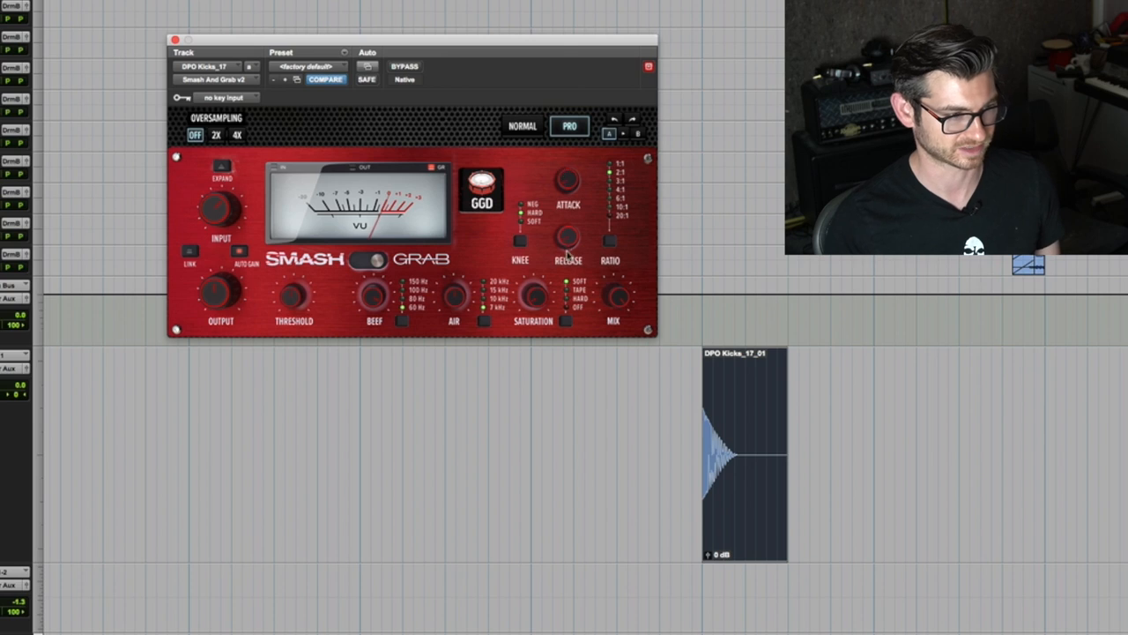
mouse_move(572, 236)
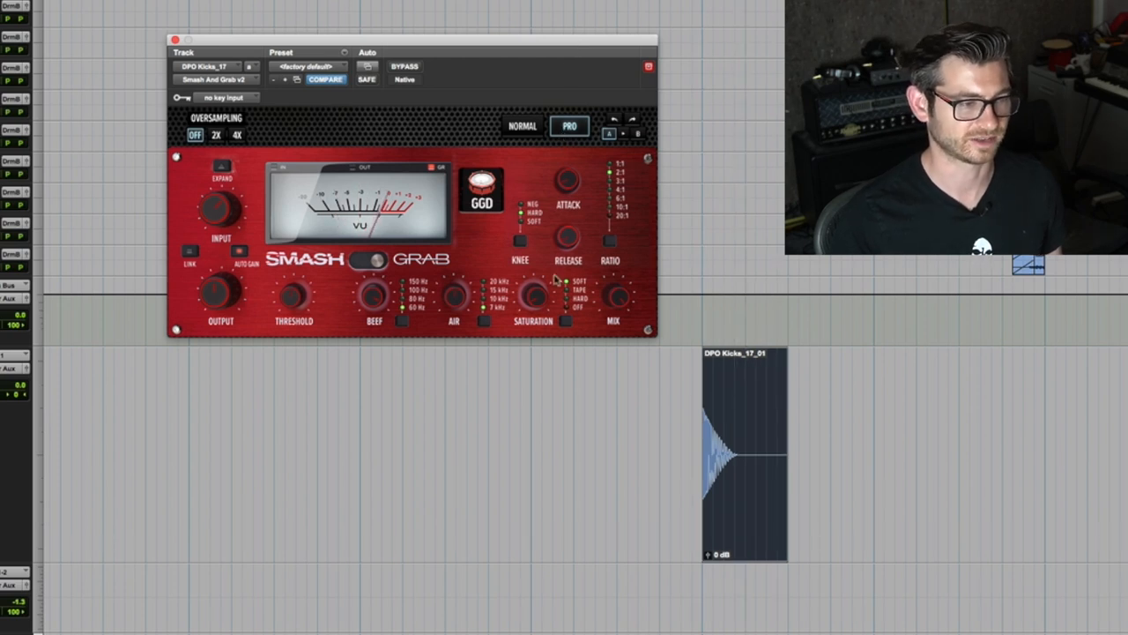
mouse_move(562, 399)
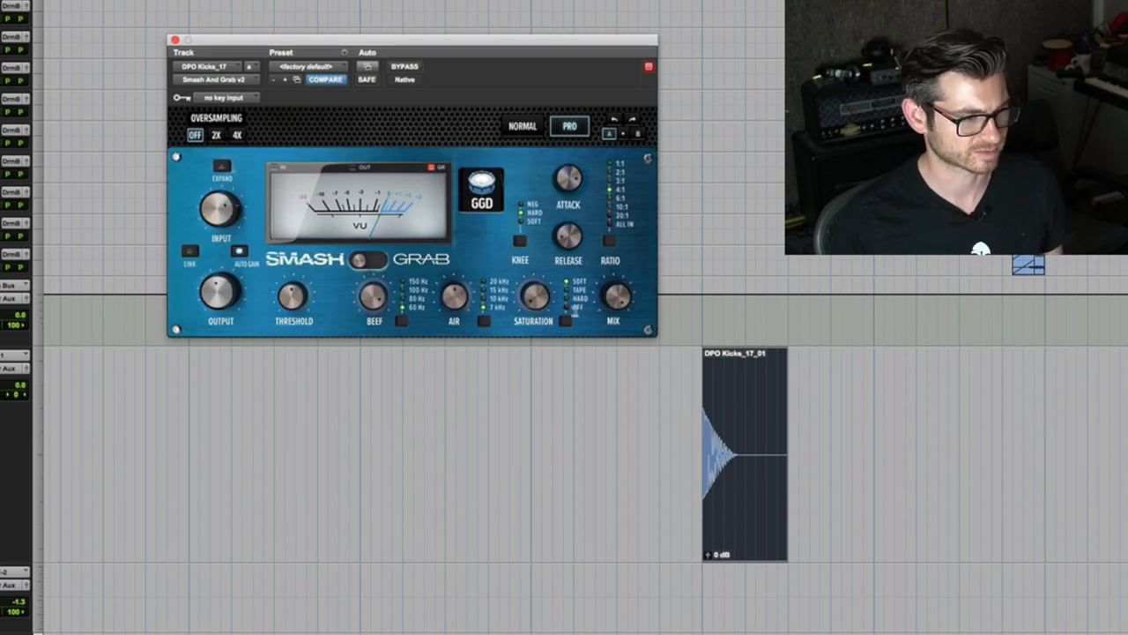
mouse_move(548, 306)
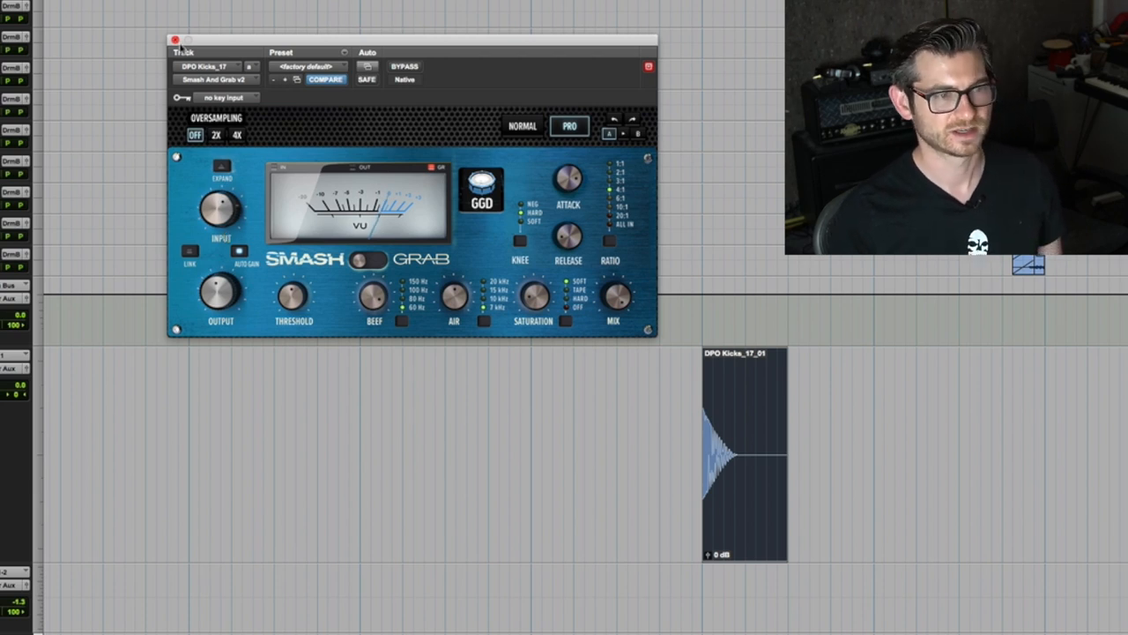
click(174, 42)
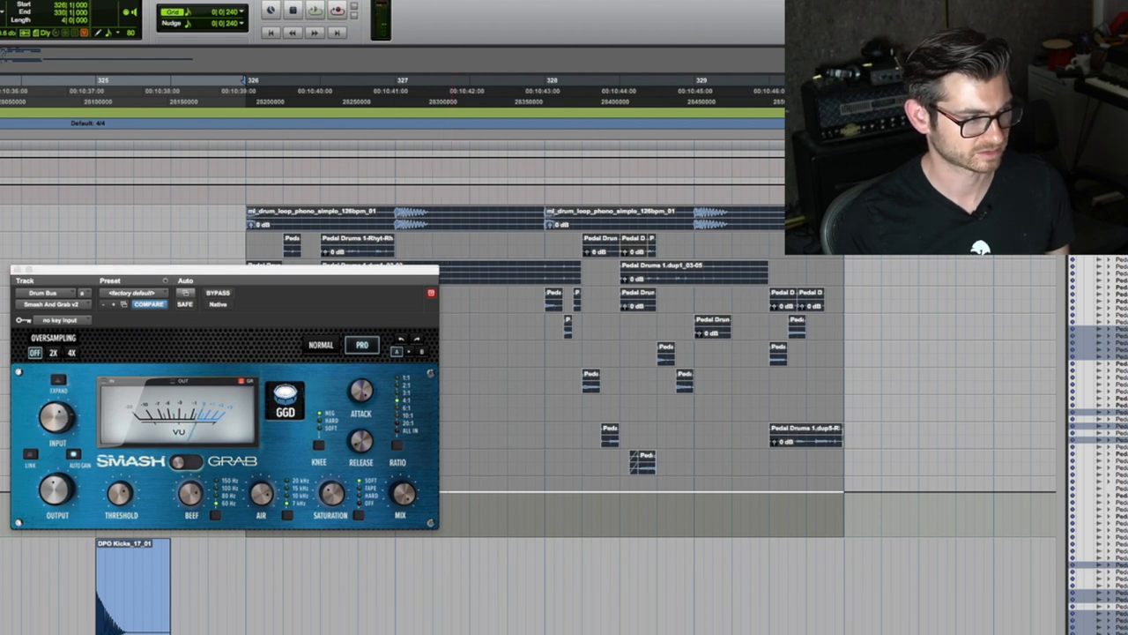
click(315, 10)
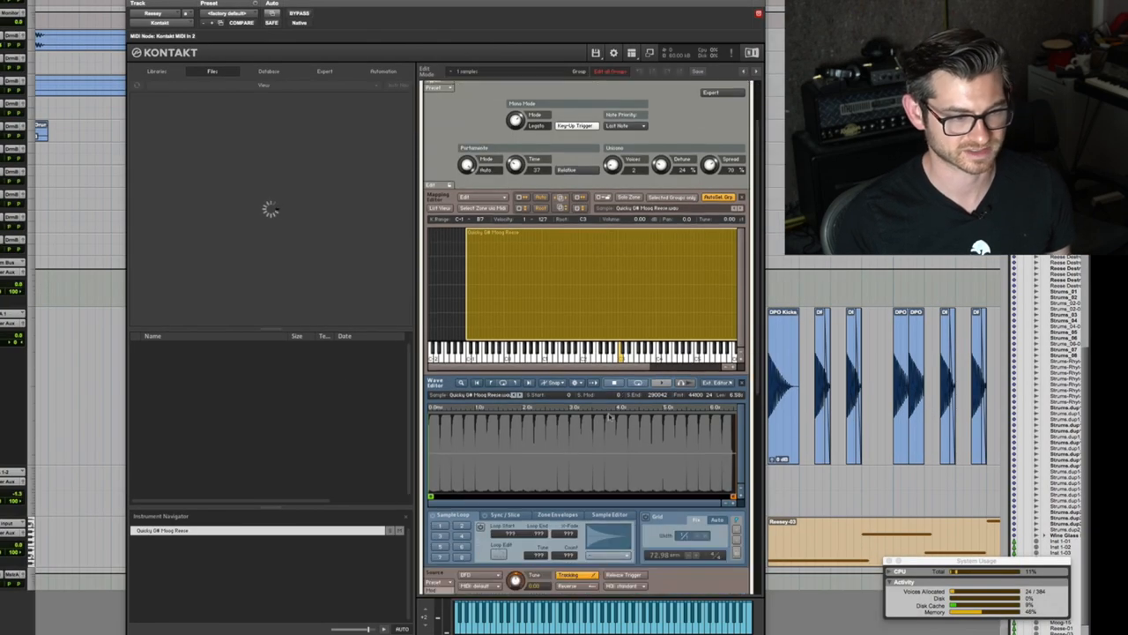
- Browse Kontakt's Files browser toward the Reeses folder and Quicky G# Moog Reese
click(212, 71)
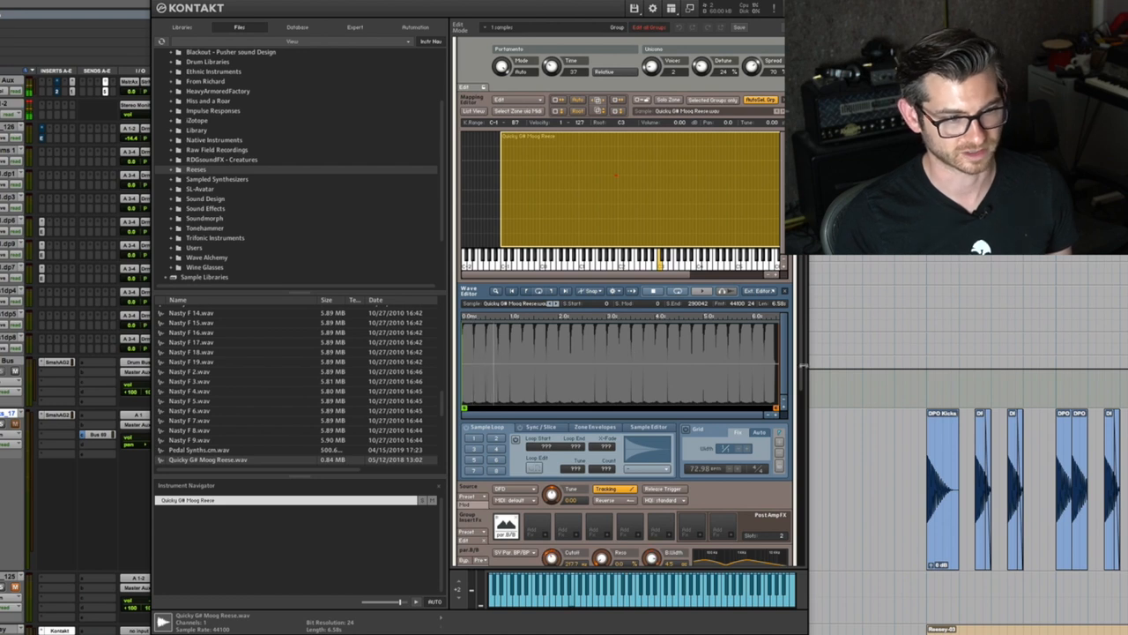
scroll(down, 3)
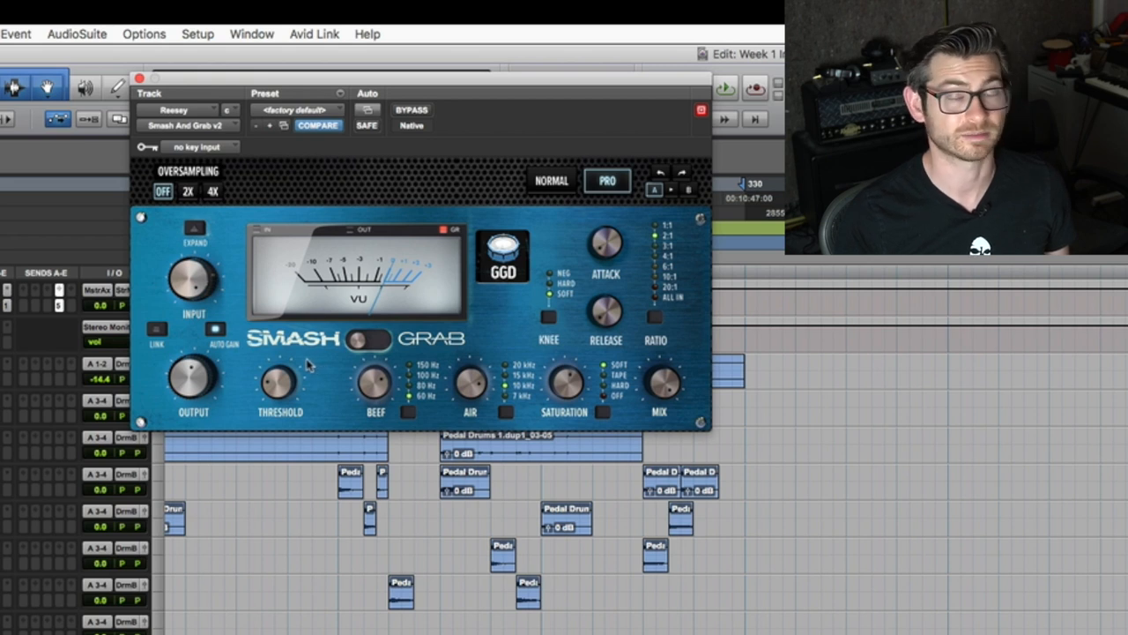
mouse_move(375, 393)
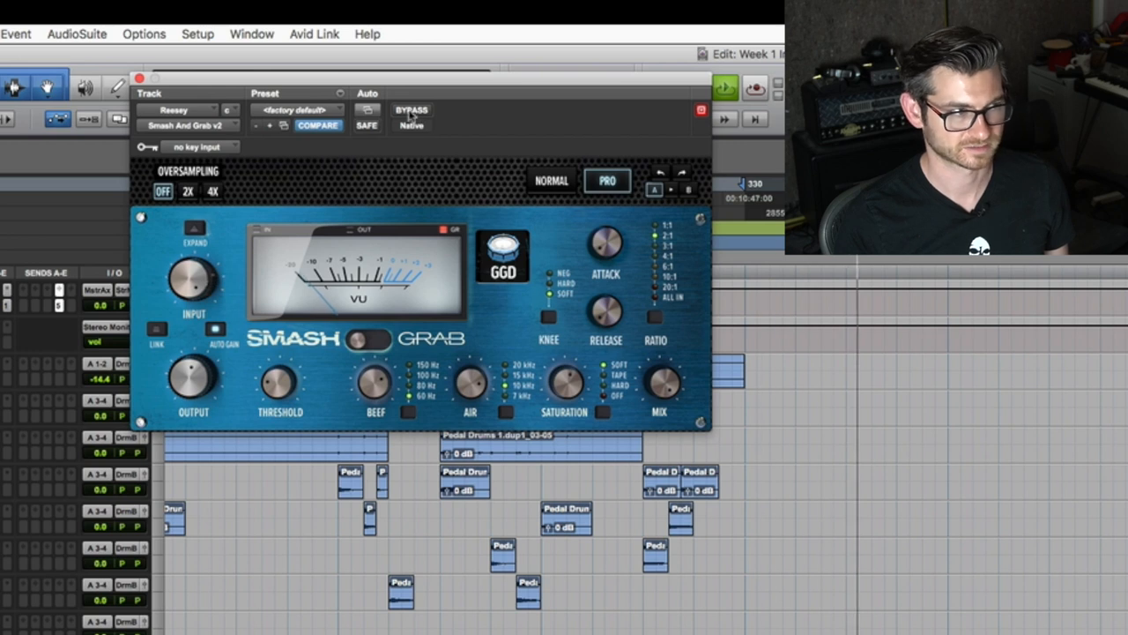
- Toggle Smash And Grab's BYPASS on the Reesey track to compare the dry bass
click(412, 109)
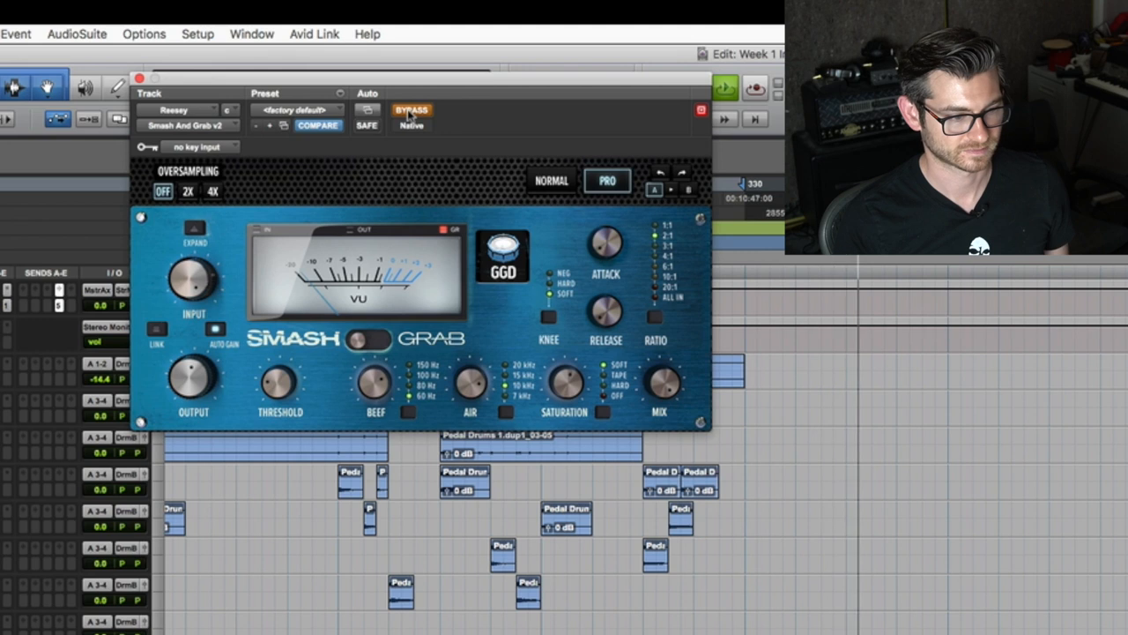
click(411, 109)
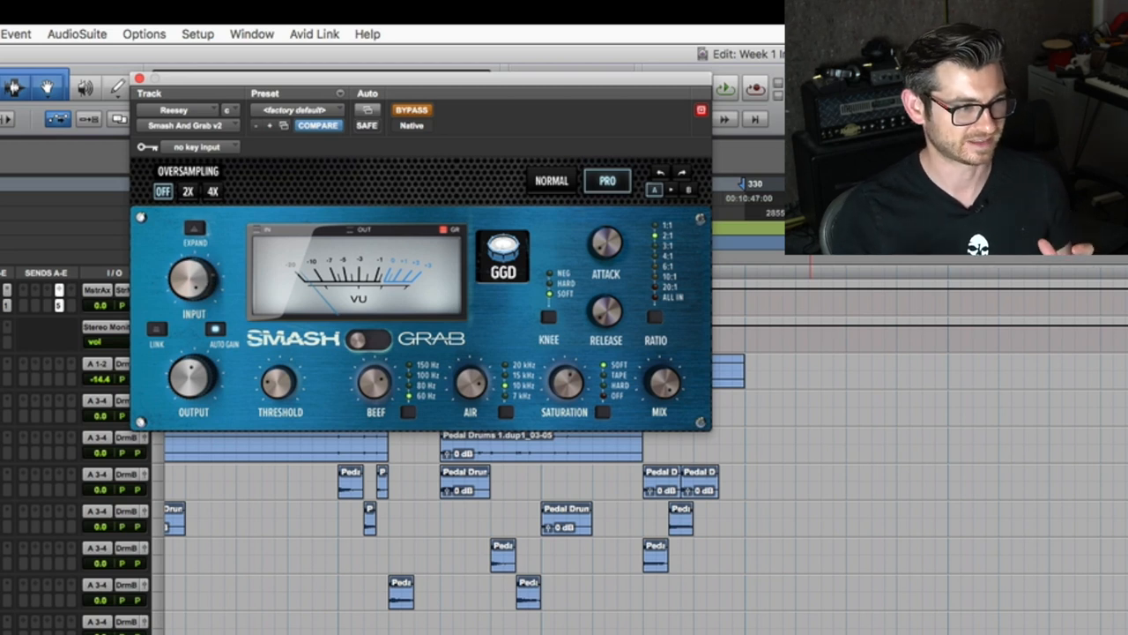
mouse_move(282, 184)
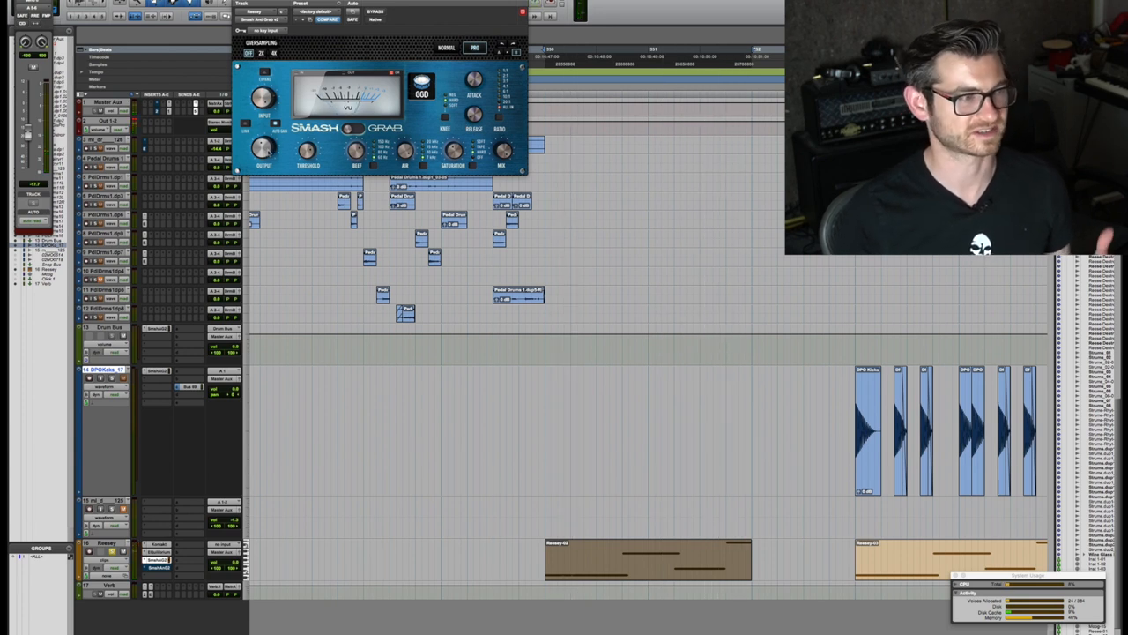
- Move the timeline to the section with dense kick hits and repeated Reesey bass regions
drag(263, 148, 263, 141)
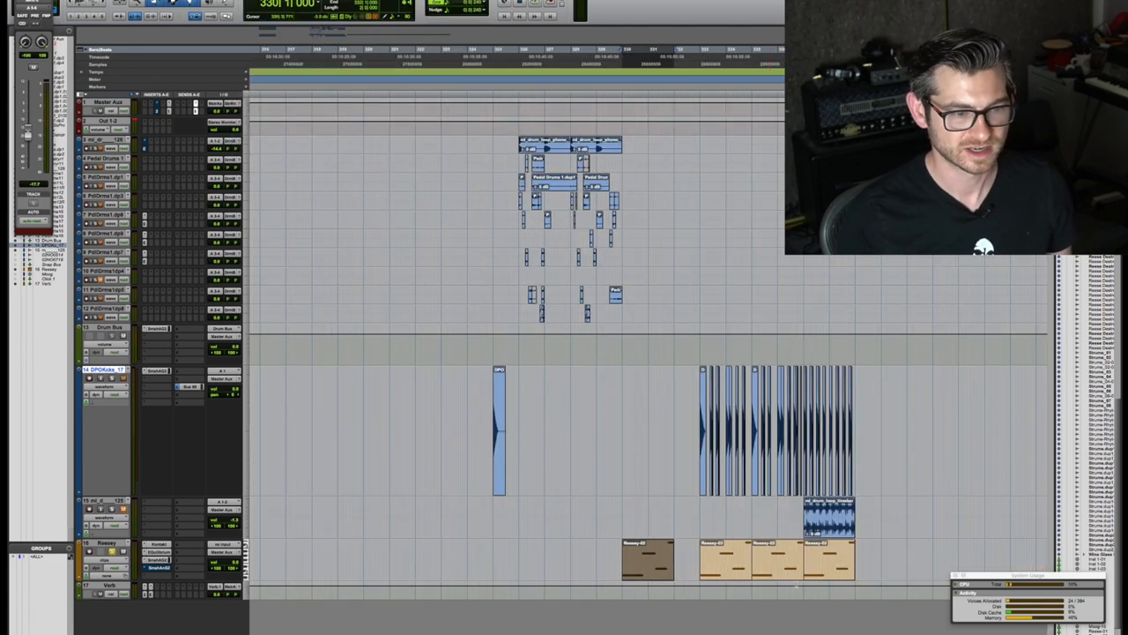
scroll(right, 3)
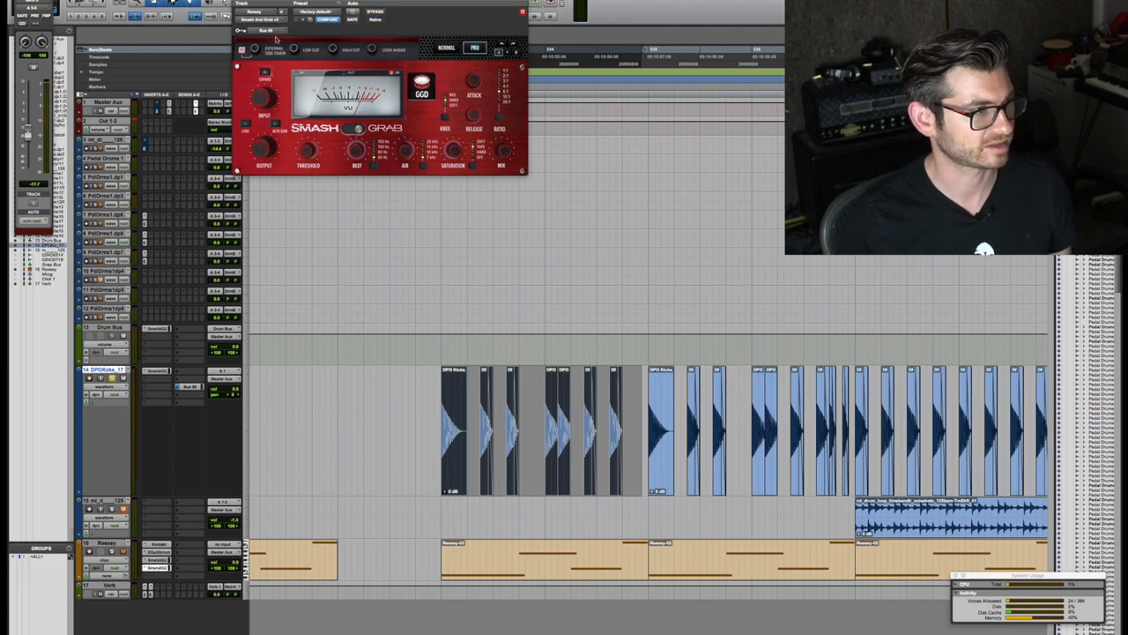
mouse_move(320, 64)
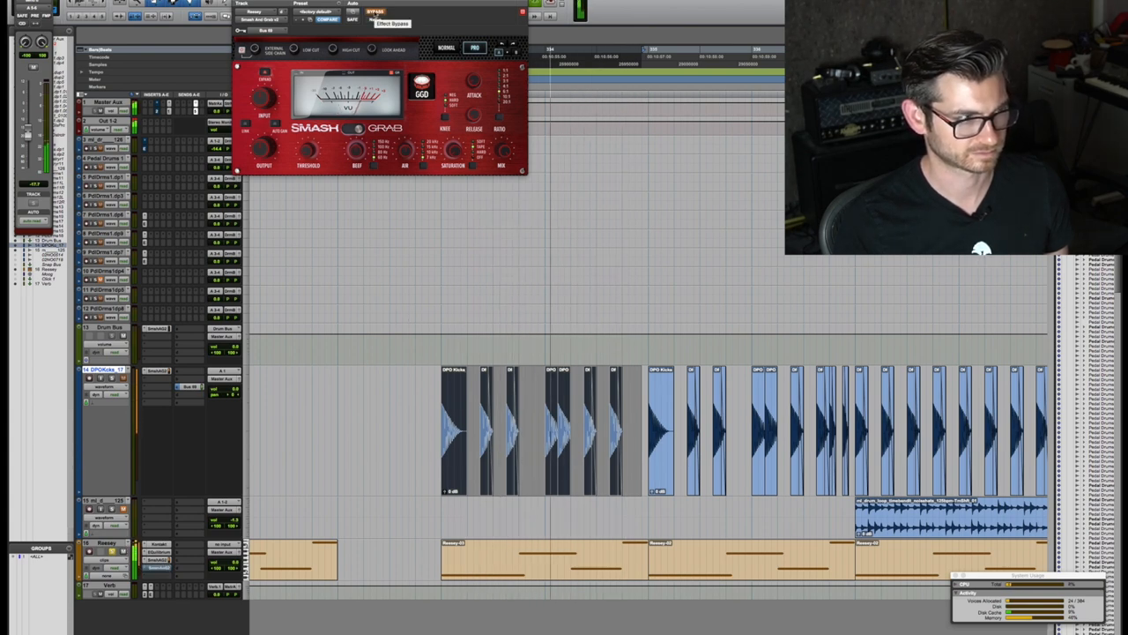
click(376, 12)
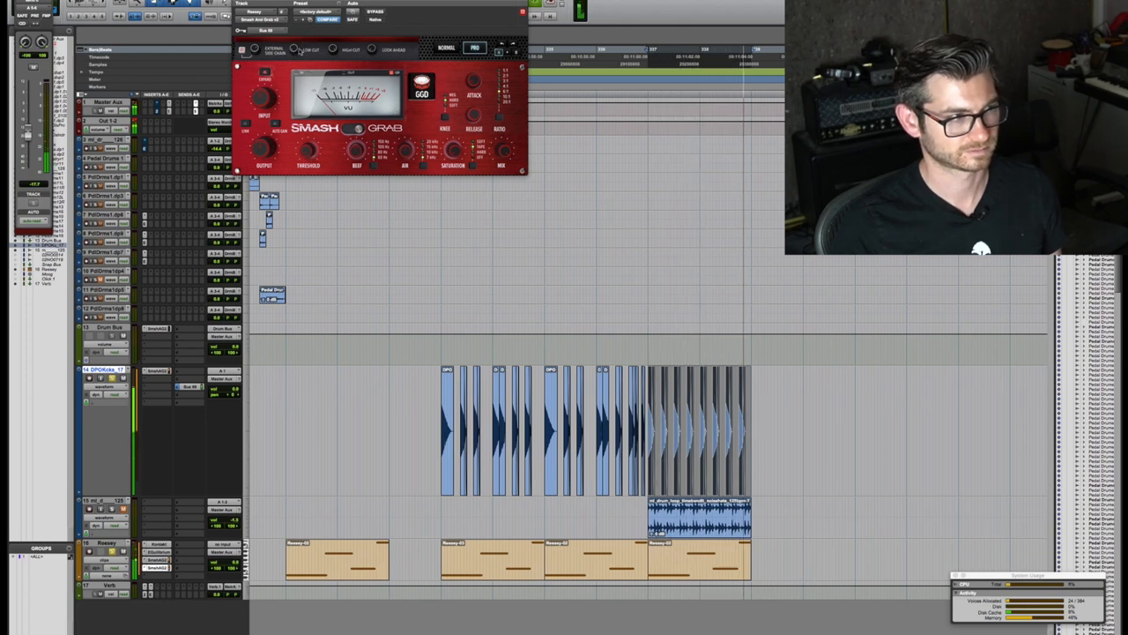
- Set the kick bus as the sidechain key input on the Reesey Smash & Grab
click(297, 50)
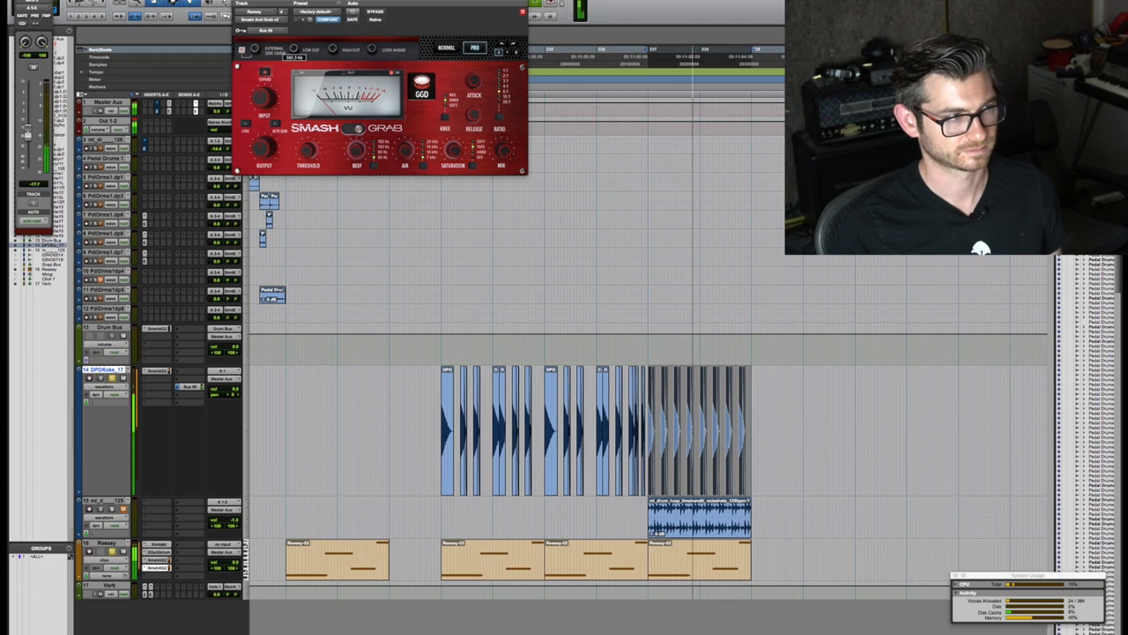